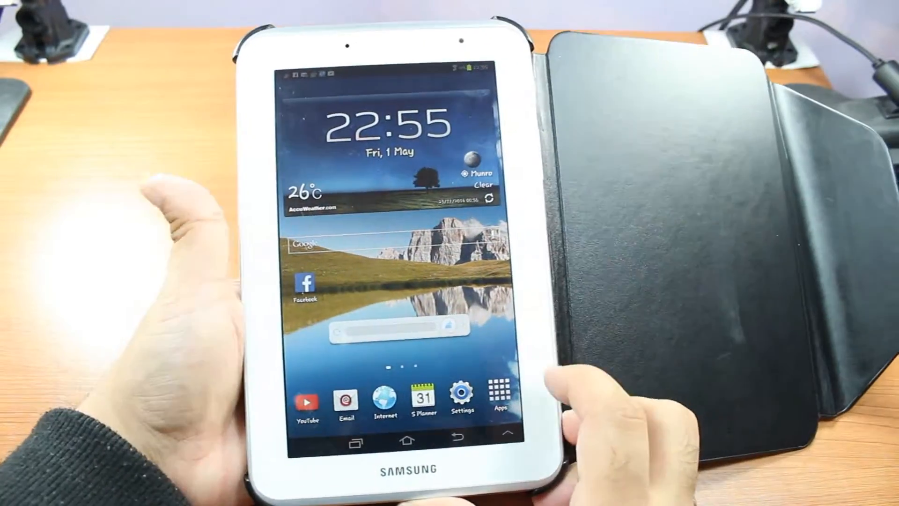
Open Settings from the Apps grid on the home screen.
click(500, 394)
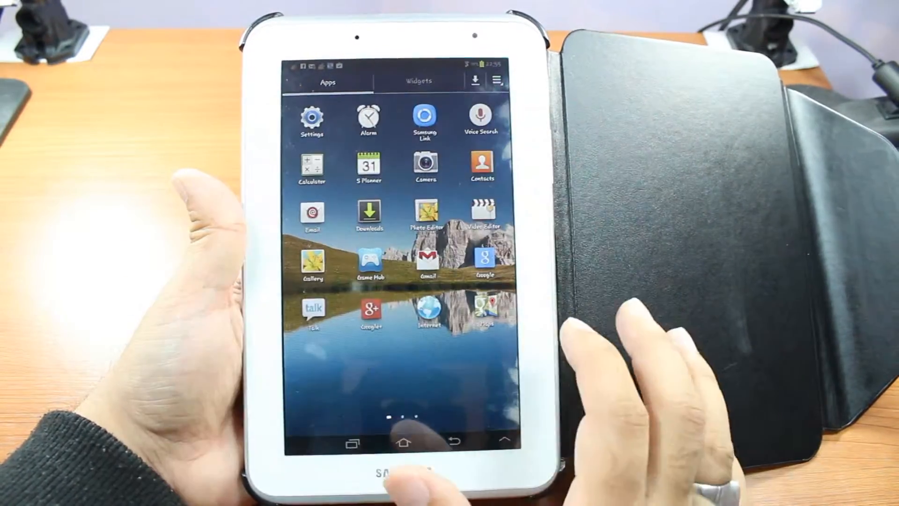
click(312, 115)
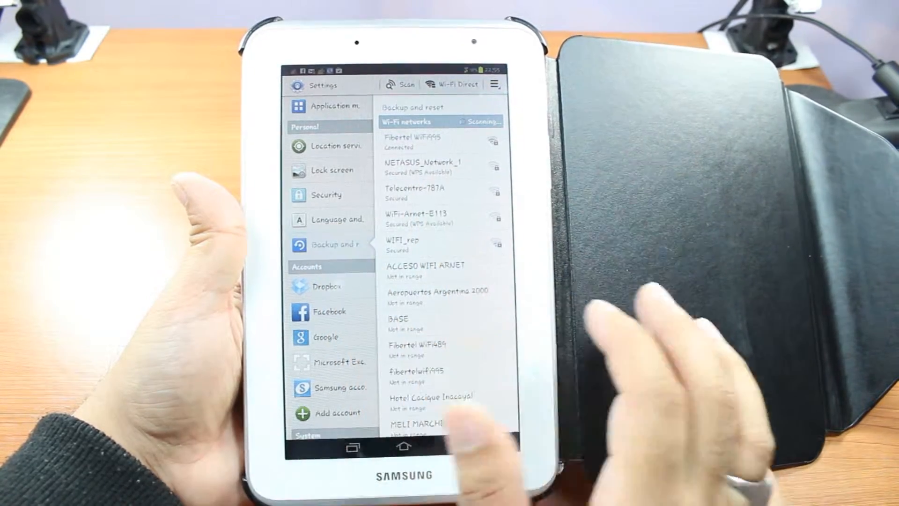
Go to Backup and reset and open Factory data reset.
click(331, 244)
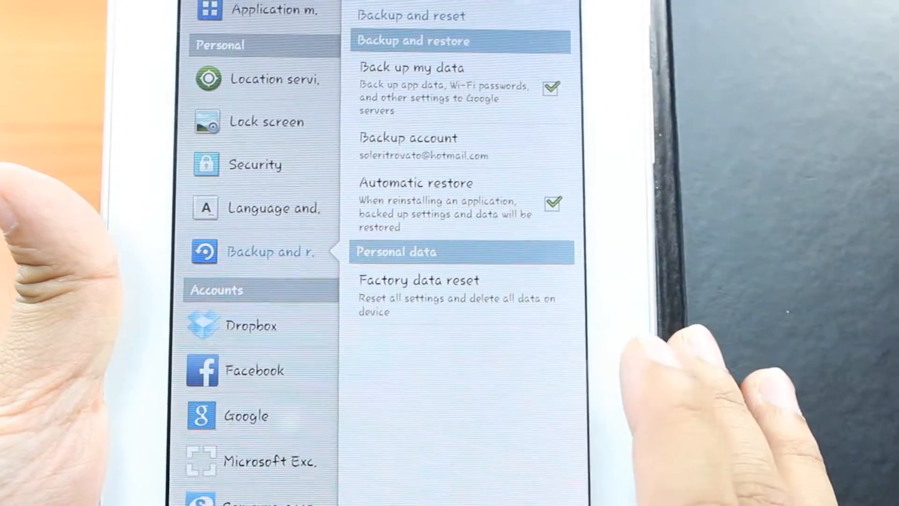
click(417, 280)
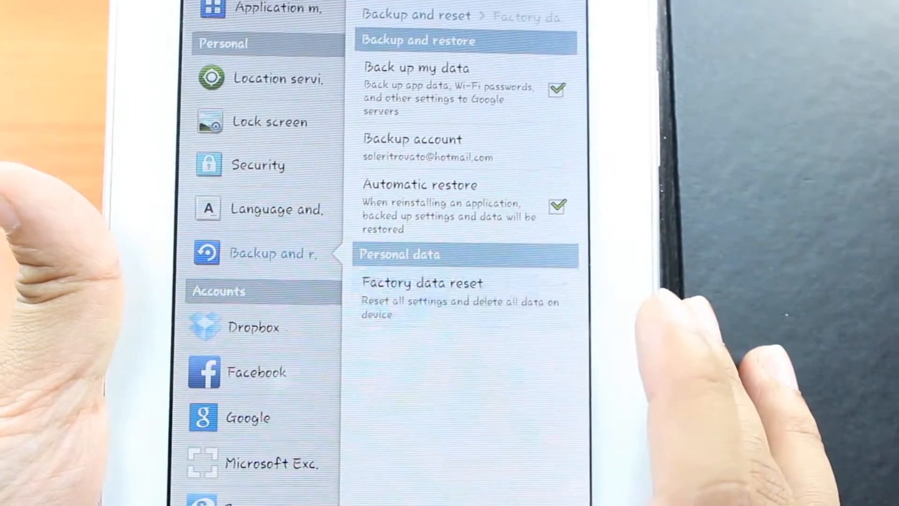
Reset the device and confirm Erase everything to start the factory reset.
click(421, 282)
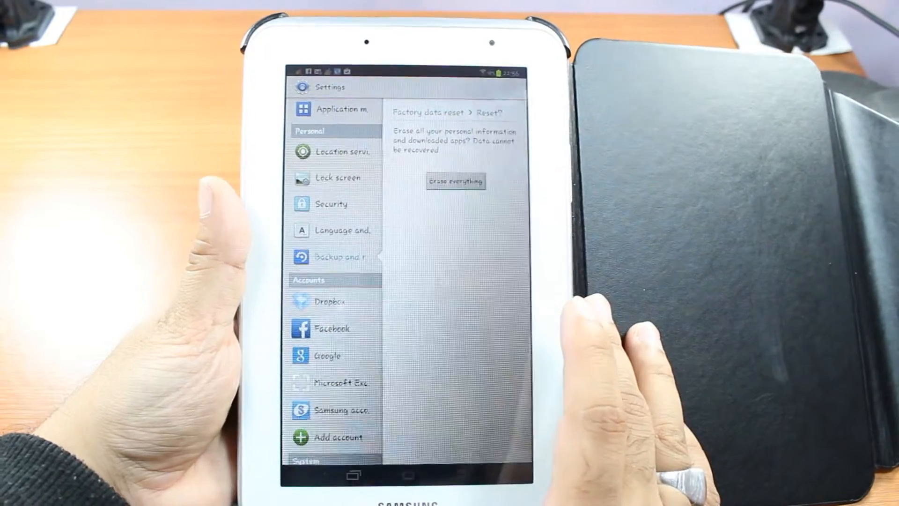
click(455, 181)
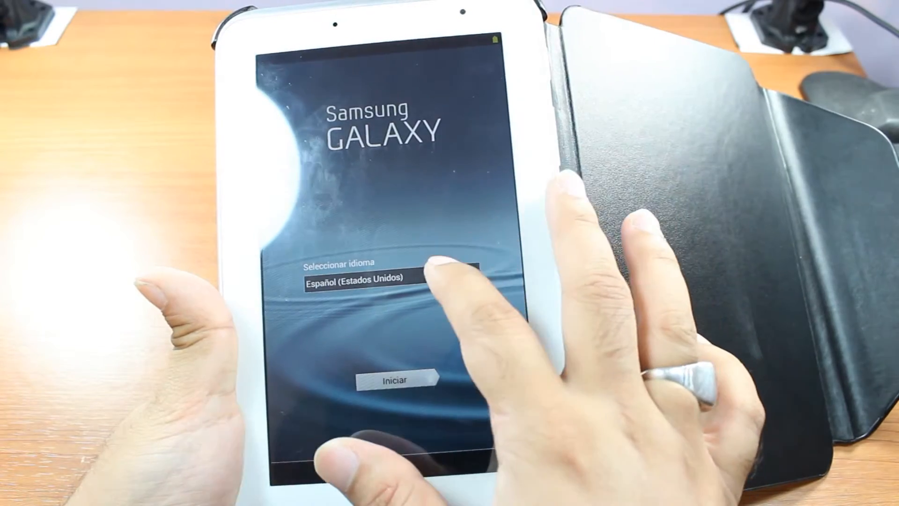
Expand the Seleccionar idioma dropdown on the Samsung Galaxy welcome screen.
click(390, 279)
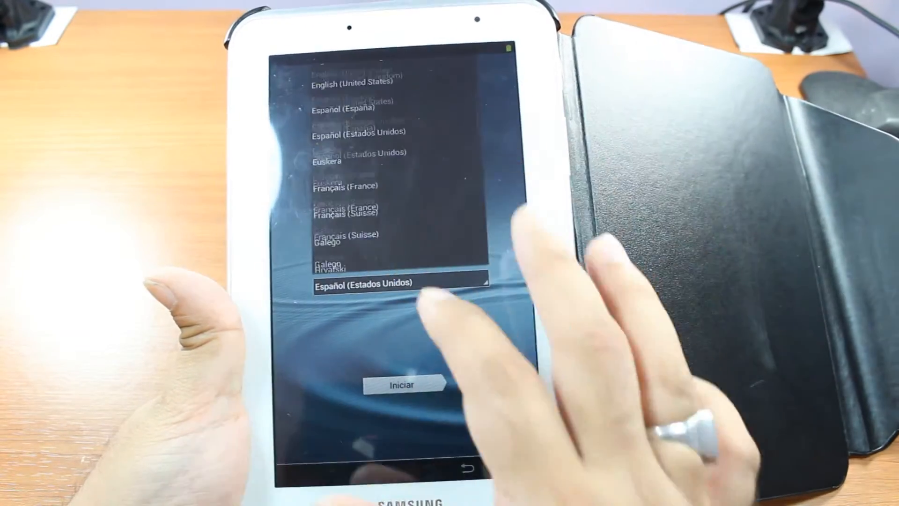